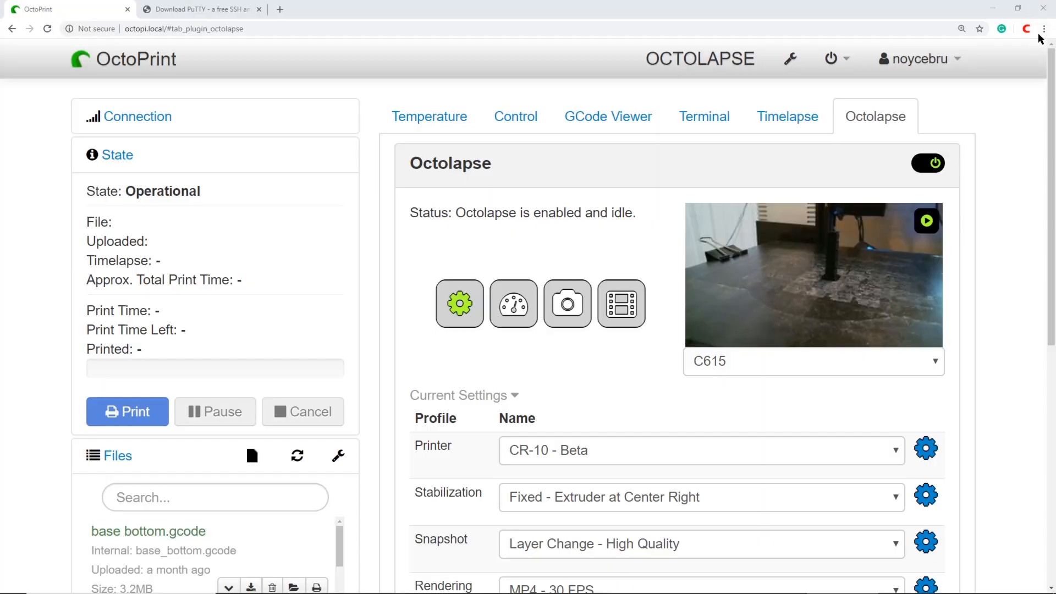
mouse_move(1044, 243)
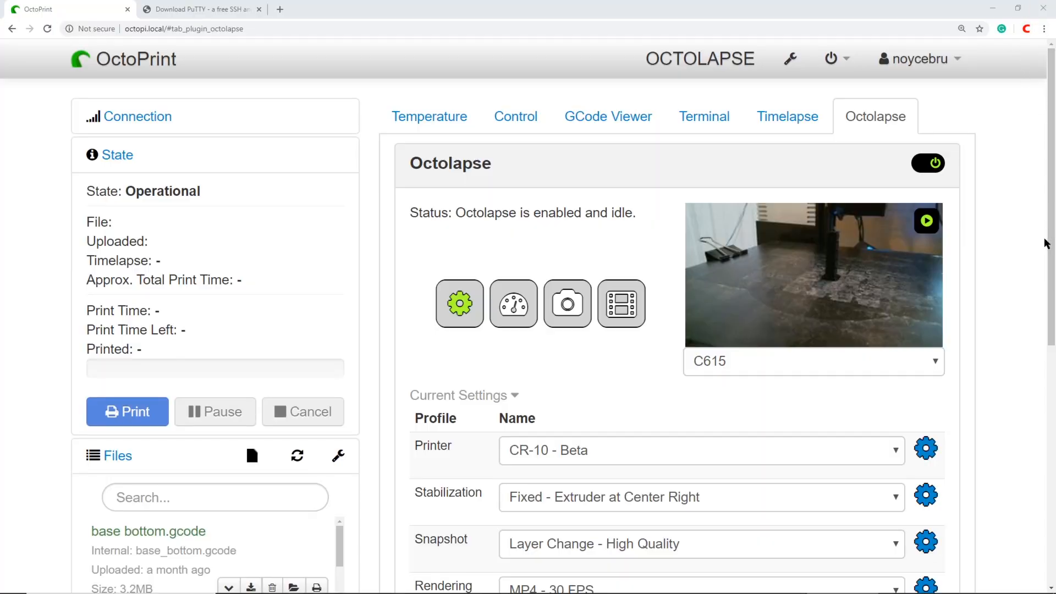
Step: Show the C615 camera's Edit Camera dialog scrolled to Custom Image Preferences
left_click(460, 304)
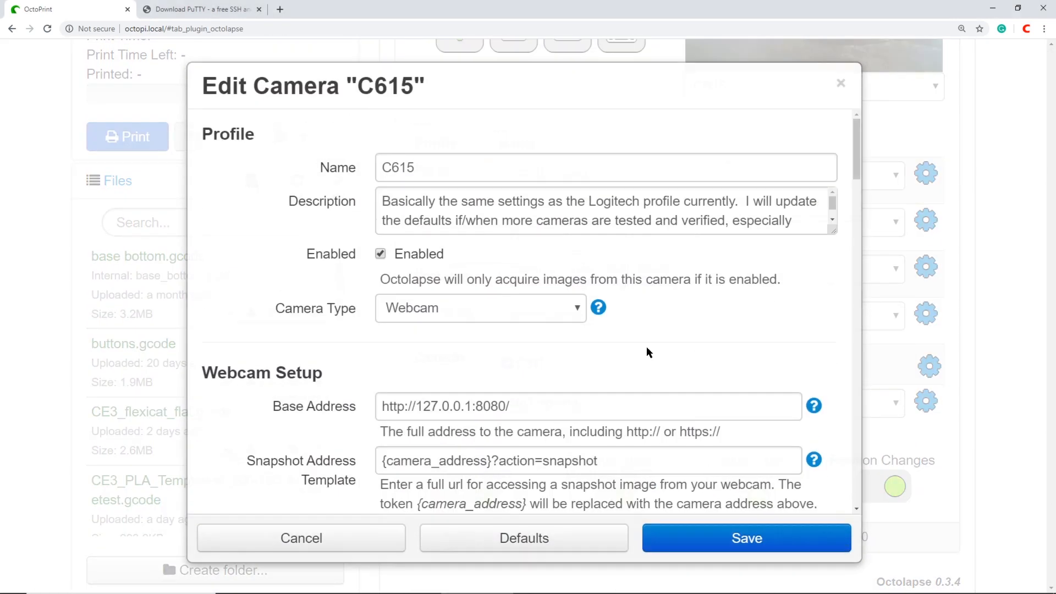
scroll("down", 3)
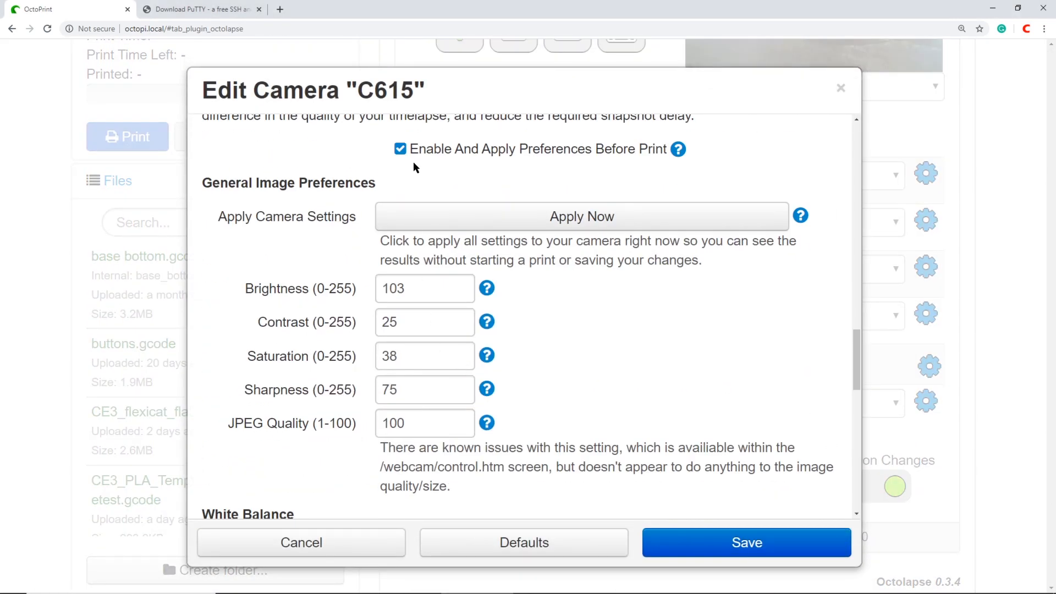
mouse_move(619, 156)
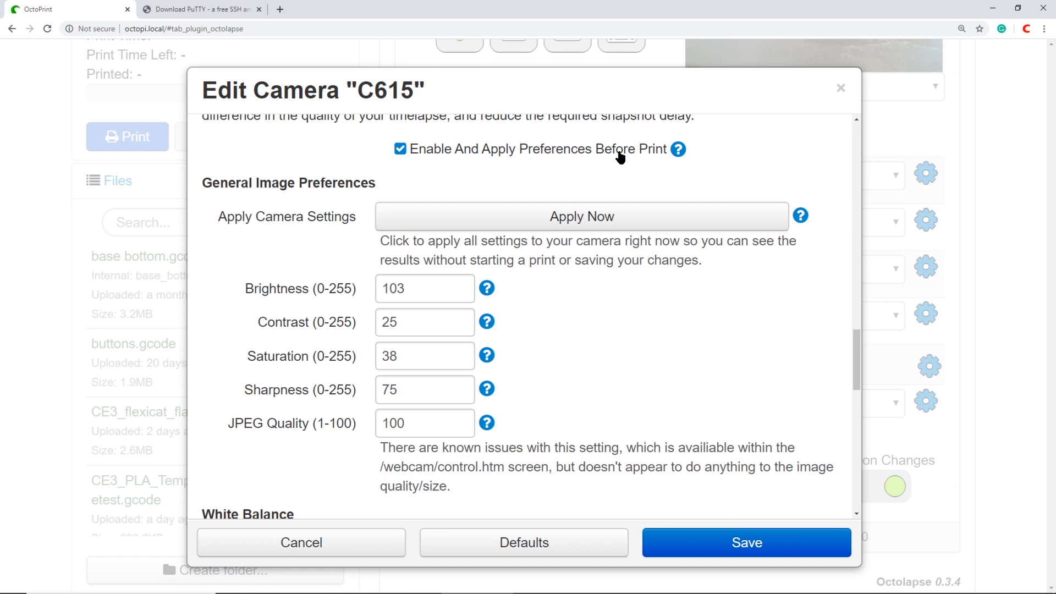
mouse_move(608, 163)
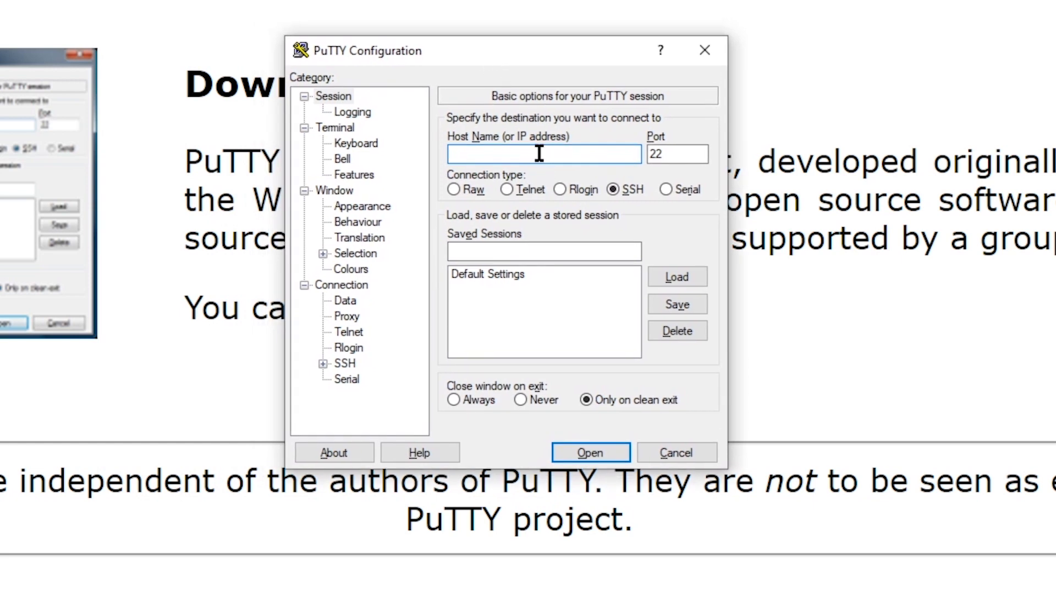
mouse_move(601, 424)
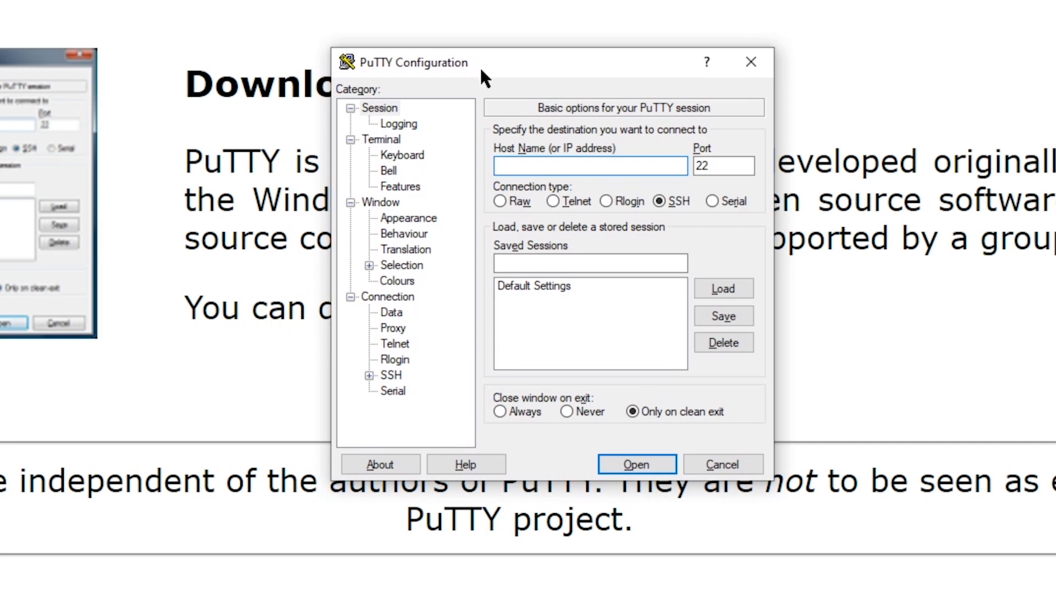
mouse_move(539, 126)
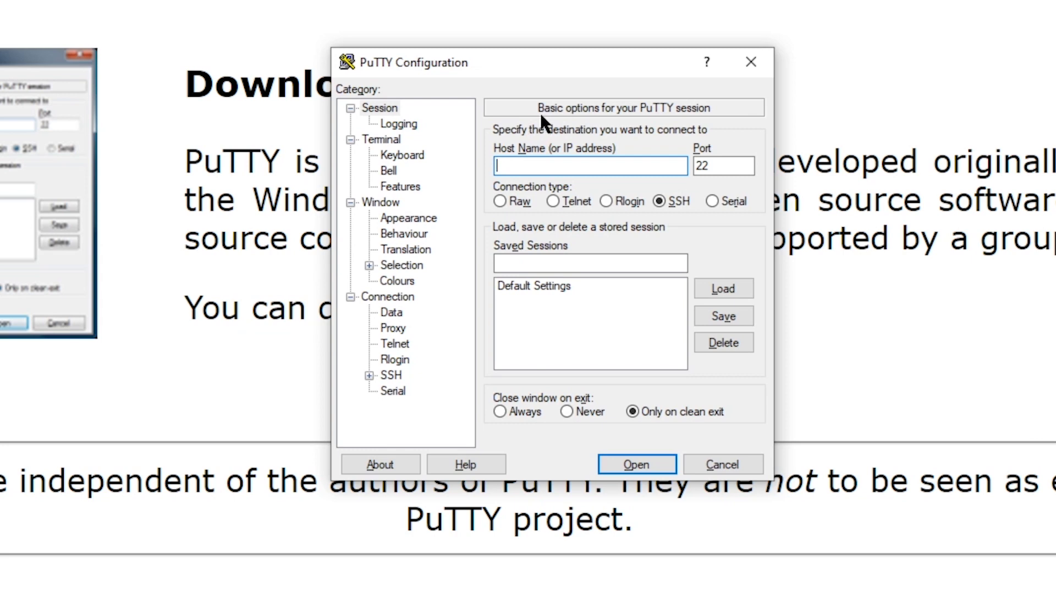
mouse_move(539, 125)
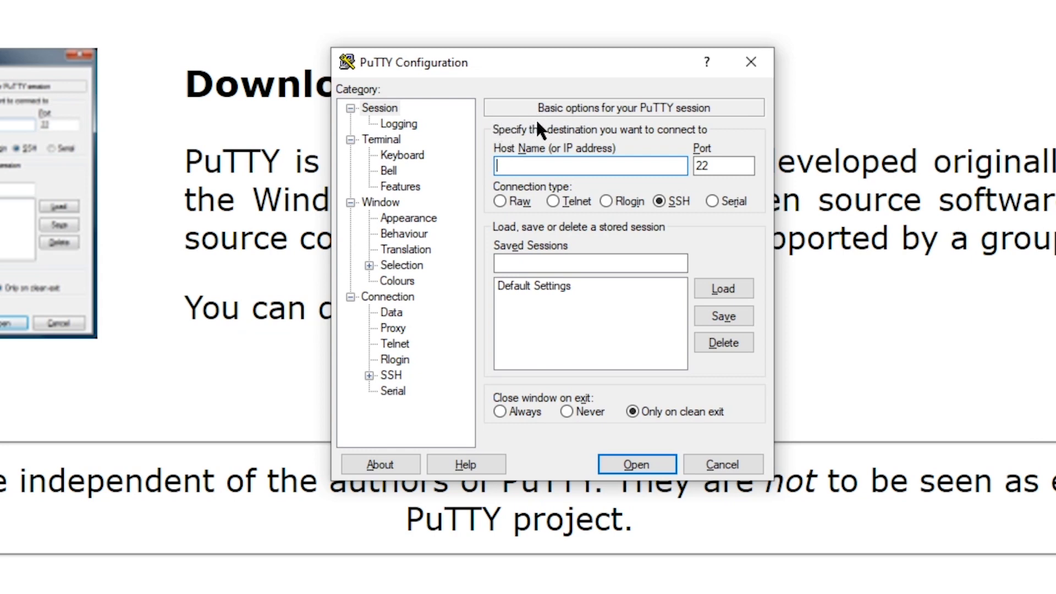
Step: Connect to the OctoPi over SSH on port 22 and reach the login prompt
left_click(634, 464)
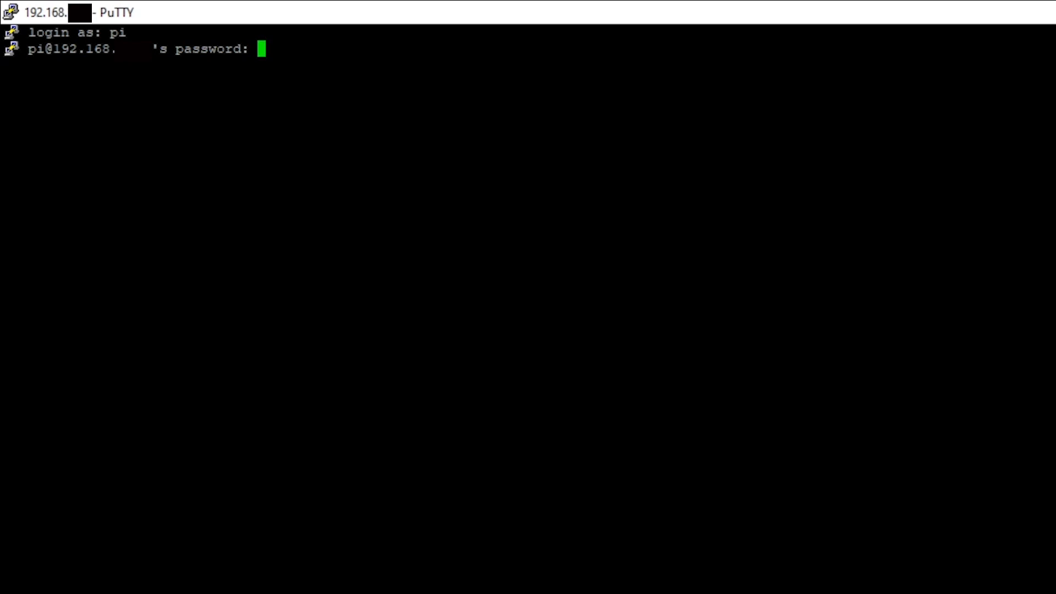
Step: Log in as pi and run sudo nano /boot/octopi.txt with the administrator password
key("Return")
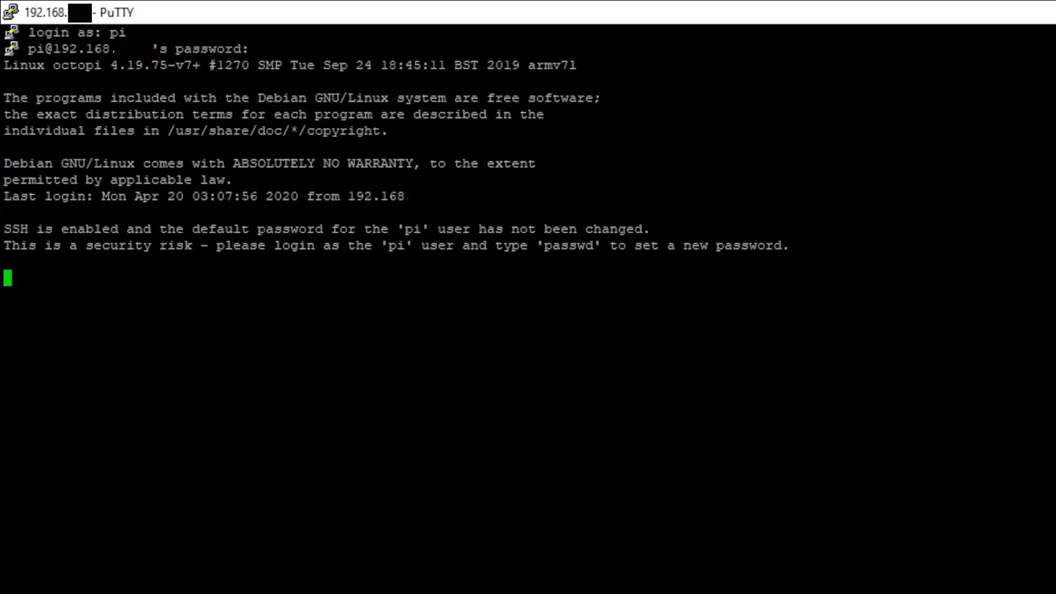
key("Return")
type("sudo nano /boot/octopi.txt")
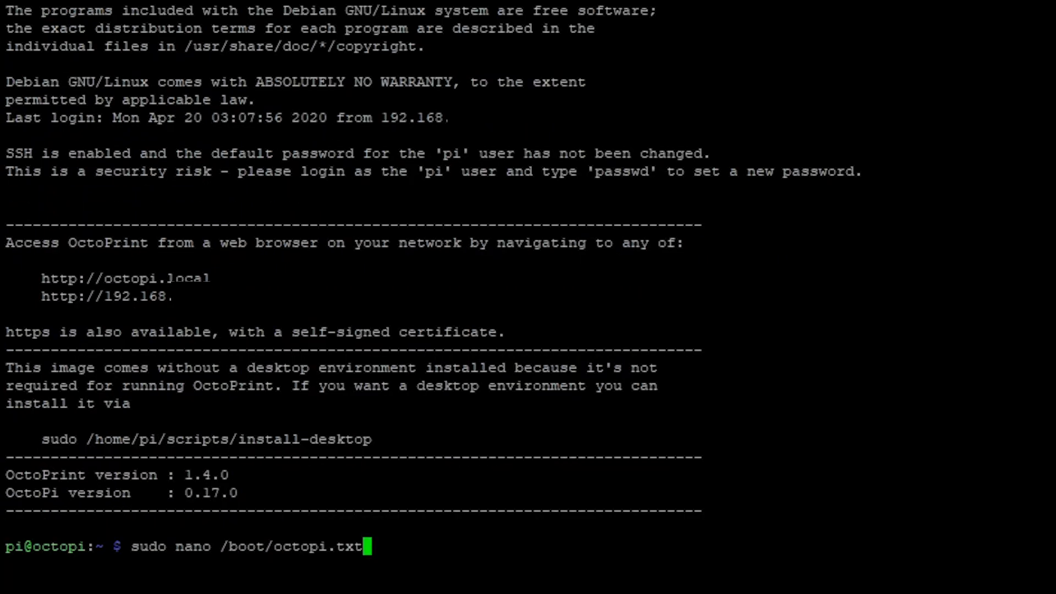
key("Return")
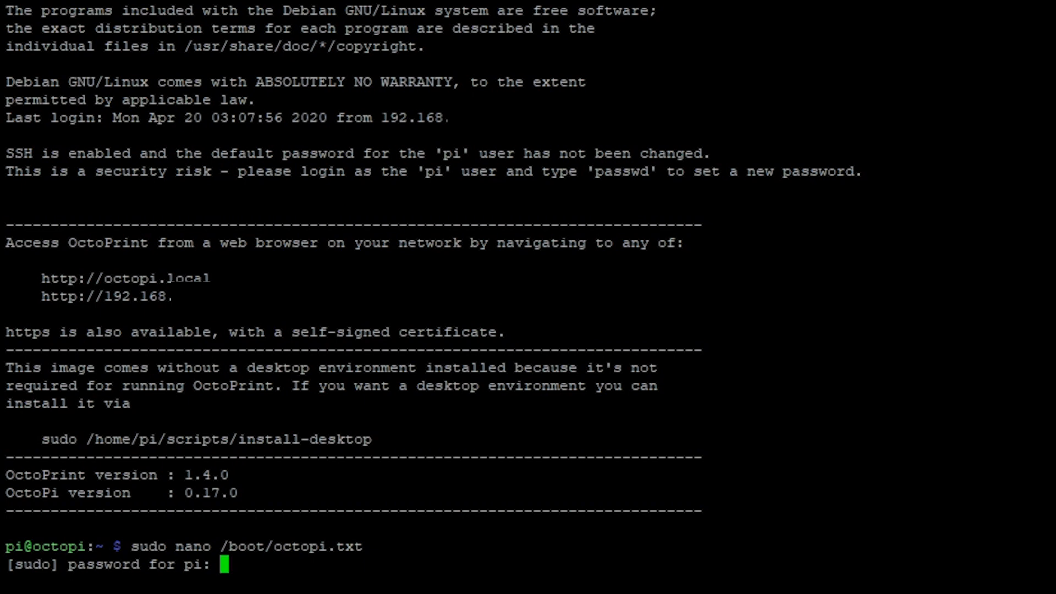
key("Return")
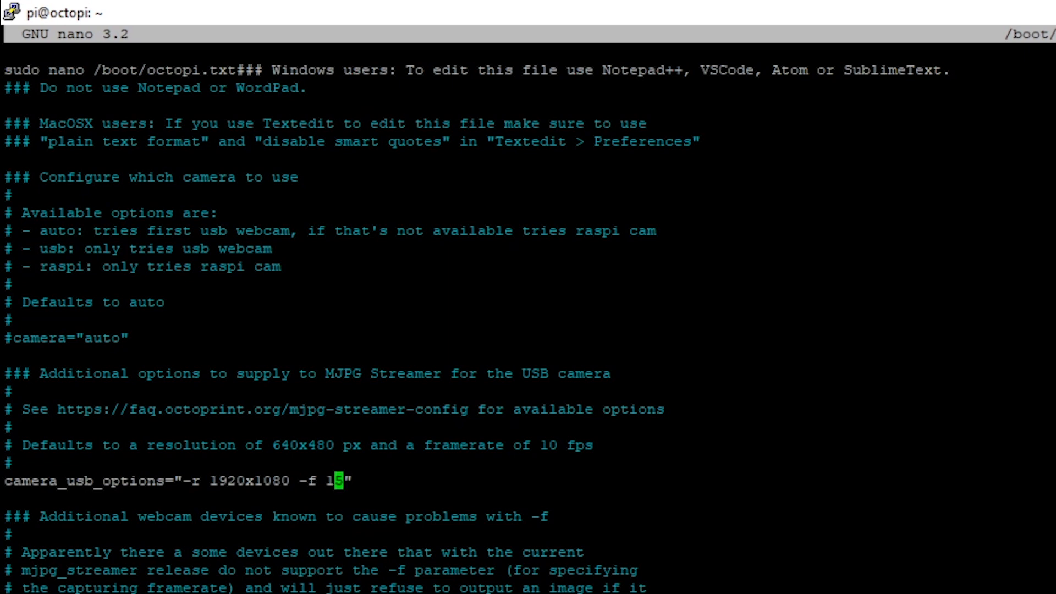
Step: Review the camera settings below the 1920x1080 USB options down to the camera HTTP output section
scroll("down", 3)
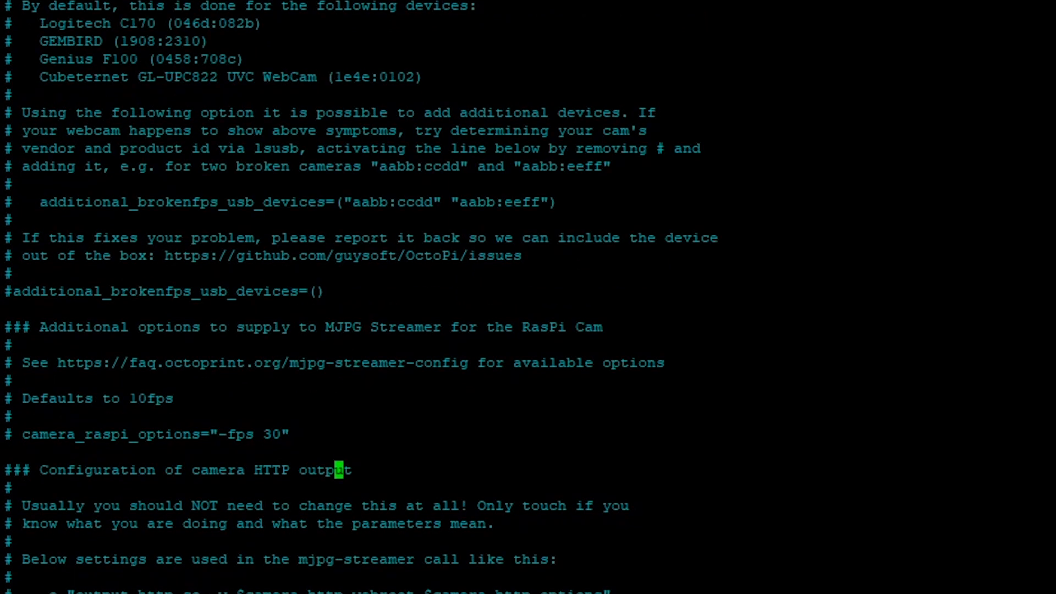
scroll("down", 3)
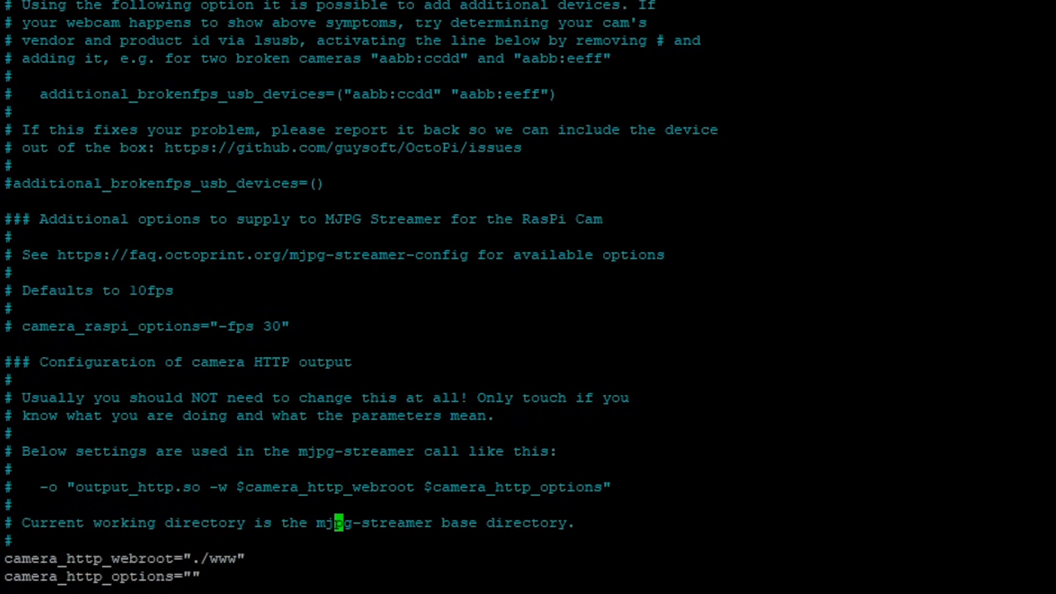
scroll("down", 3)
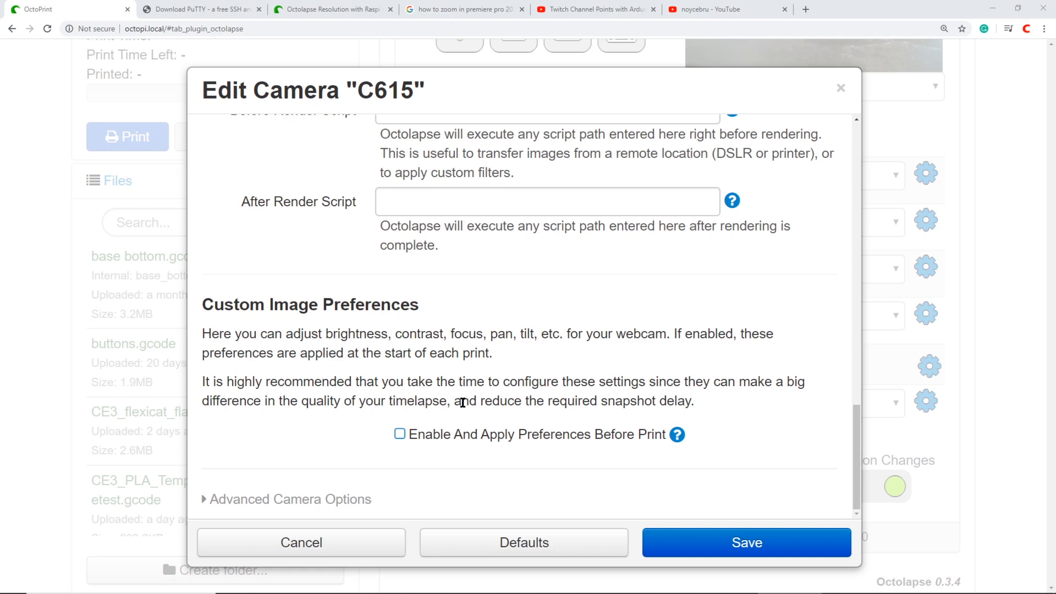
Step: Bring the C615 camera's General Image Preferences (brightness, contrast, sharpness) into view
scroll("up", 3)
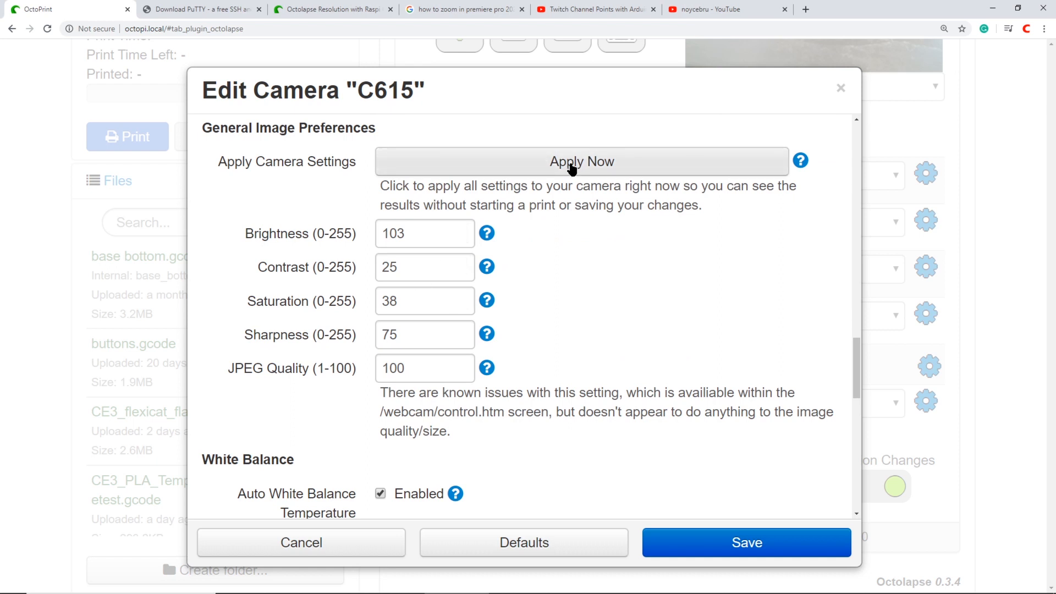
mouse_move(558, 345)
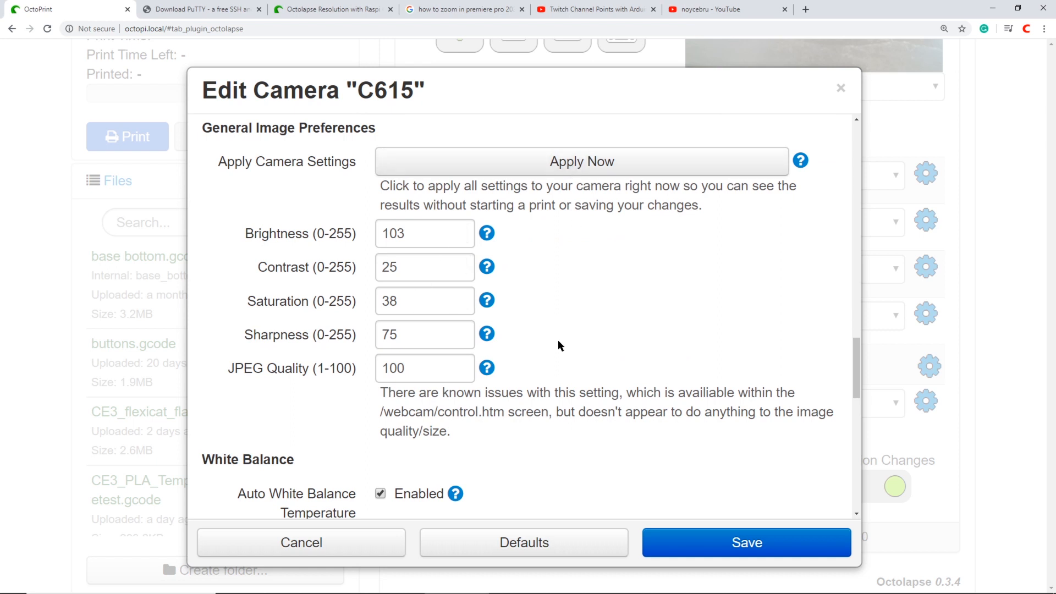
mouse_move(584, 325)
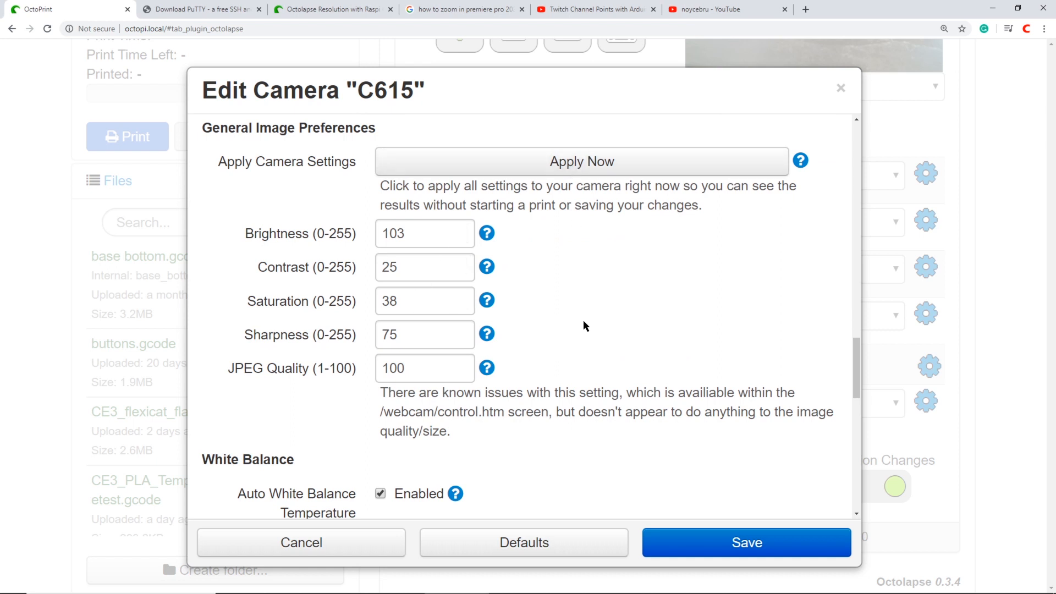
mouse_move(590, 354)
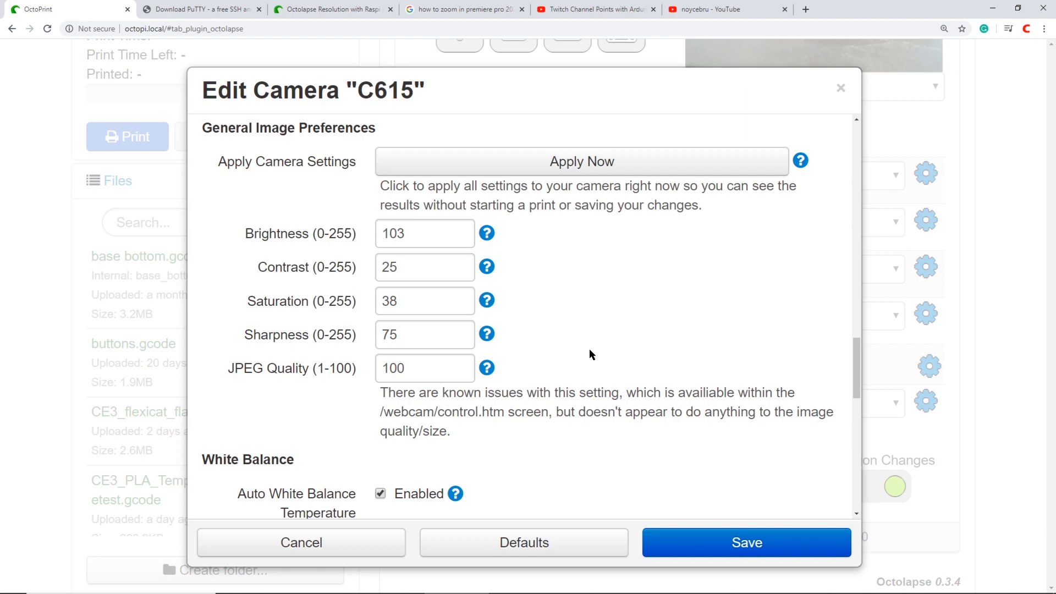